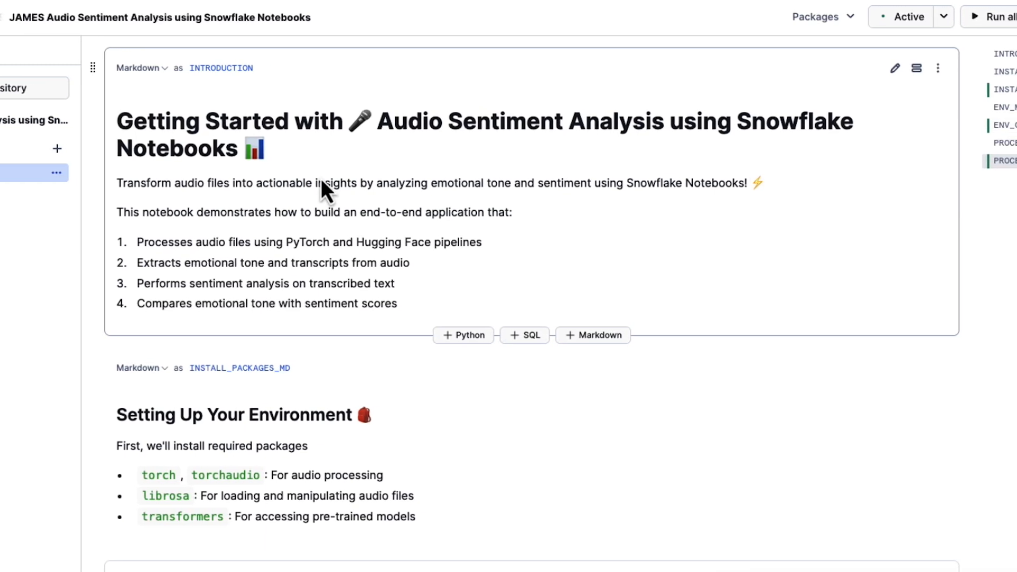
# Scroll to the INSTALL_PACKAGES cell showing librosa, transformers and torch already installed.
pyautogui.scroll(-3)
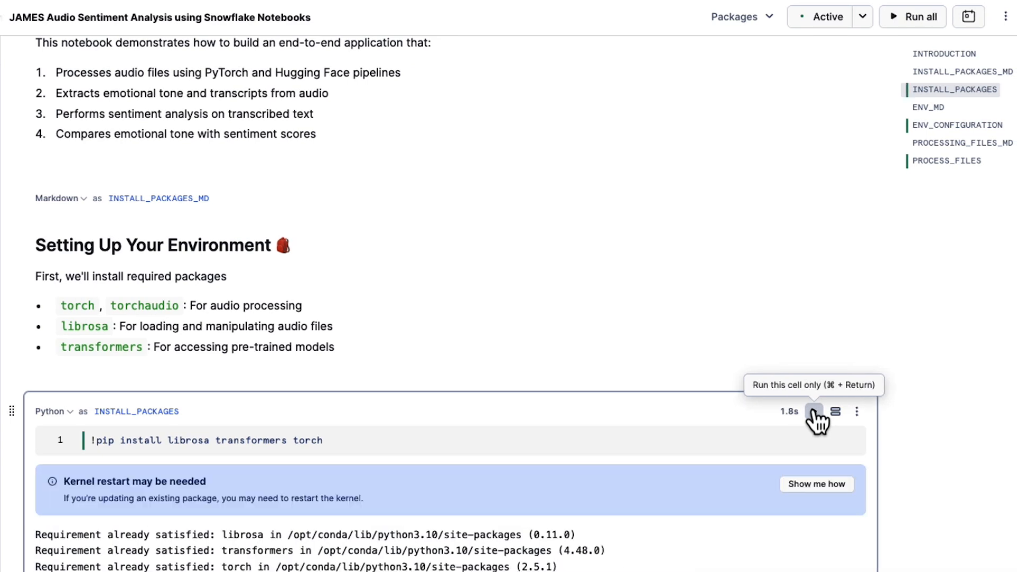
pyautogui.scroll(-3)
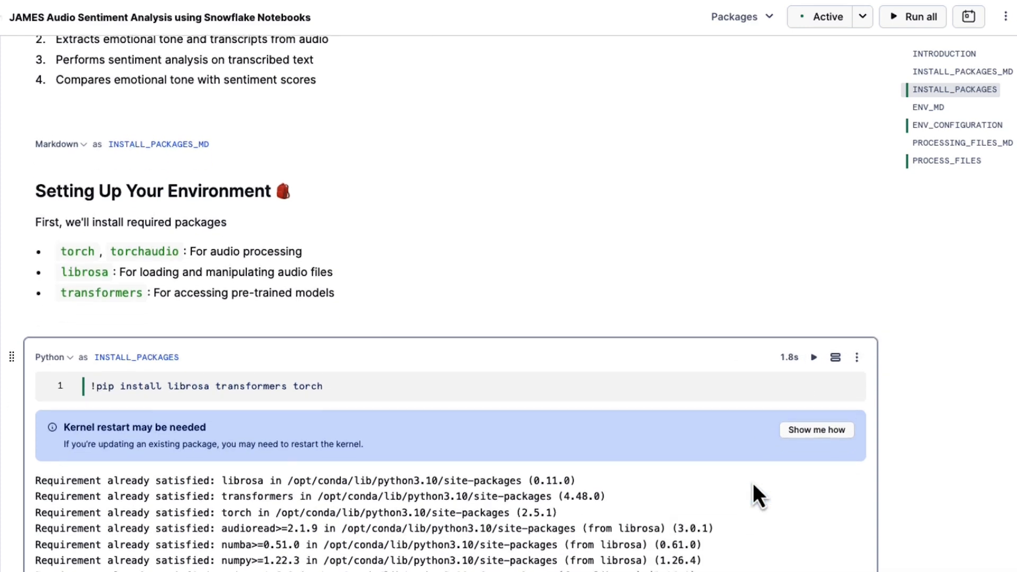
pyautogui.scroll(-3)
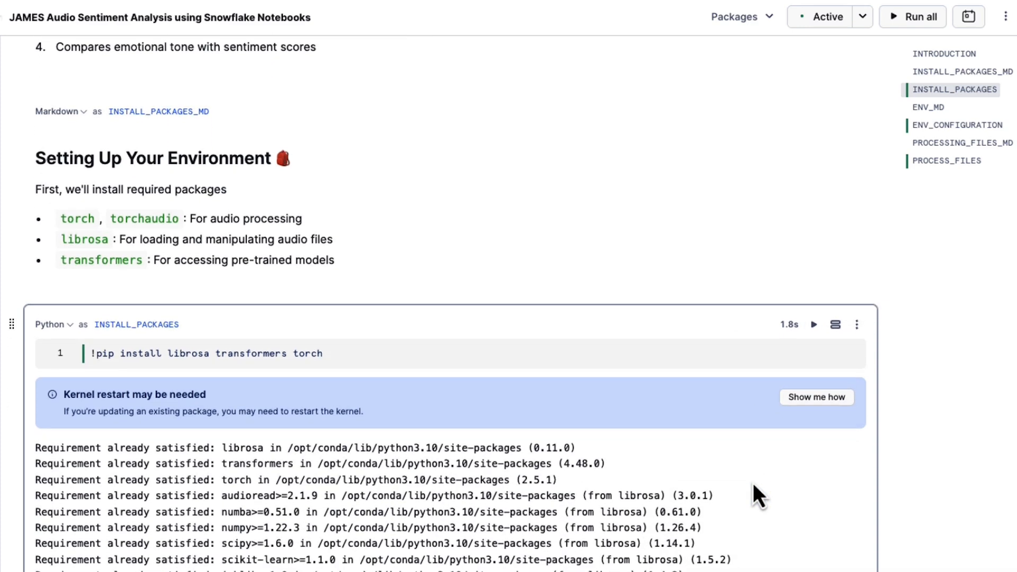
pyautogui.scroll(3)
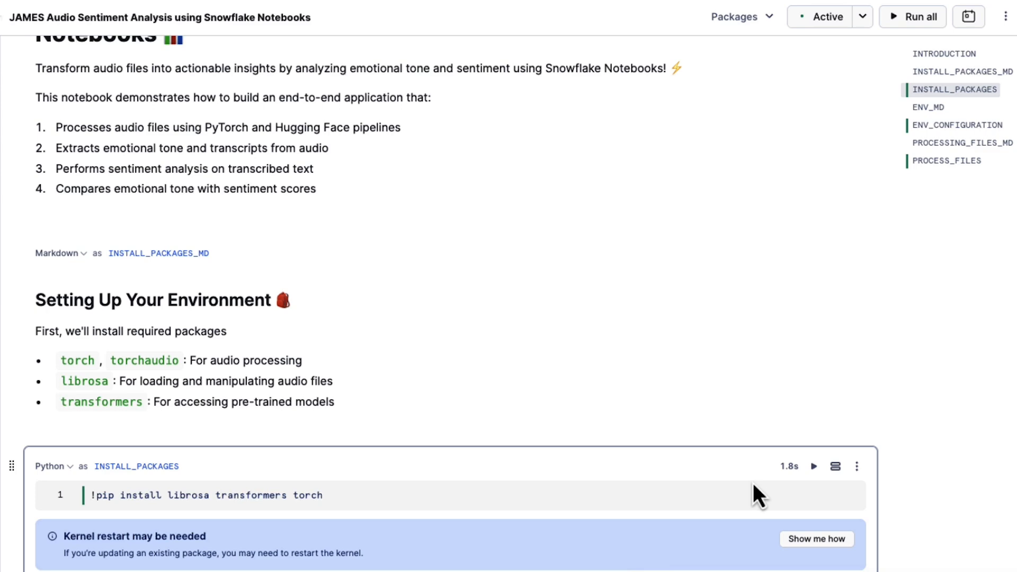
pyautogui.scroll(-3)
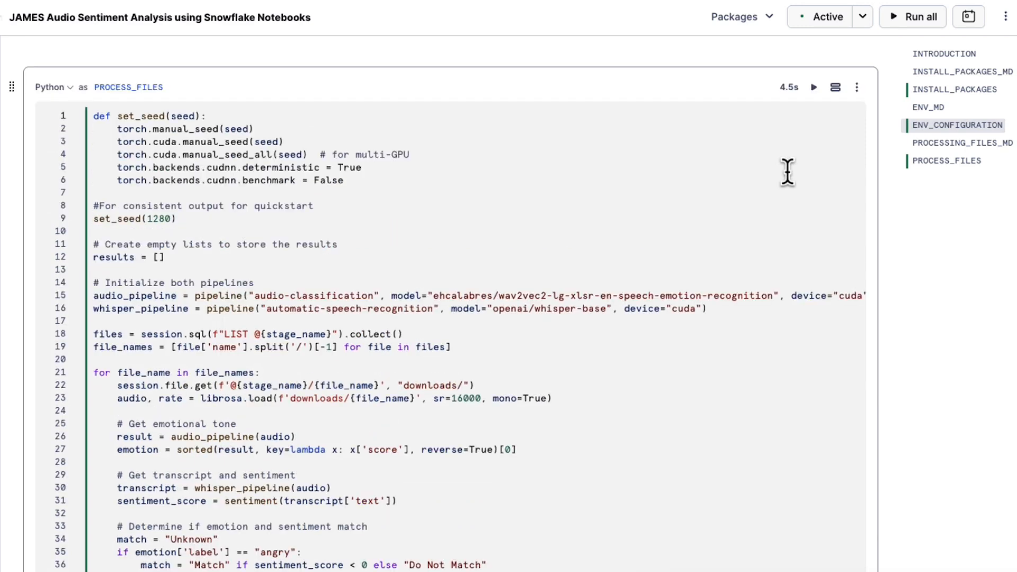
pyautogui.moveTo(237, 303)
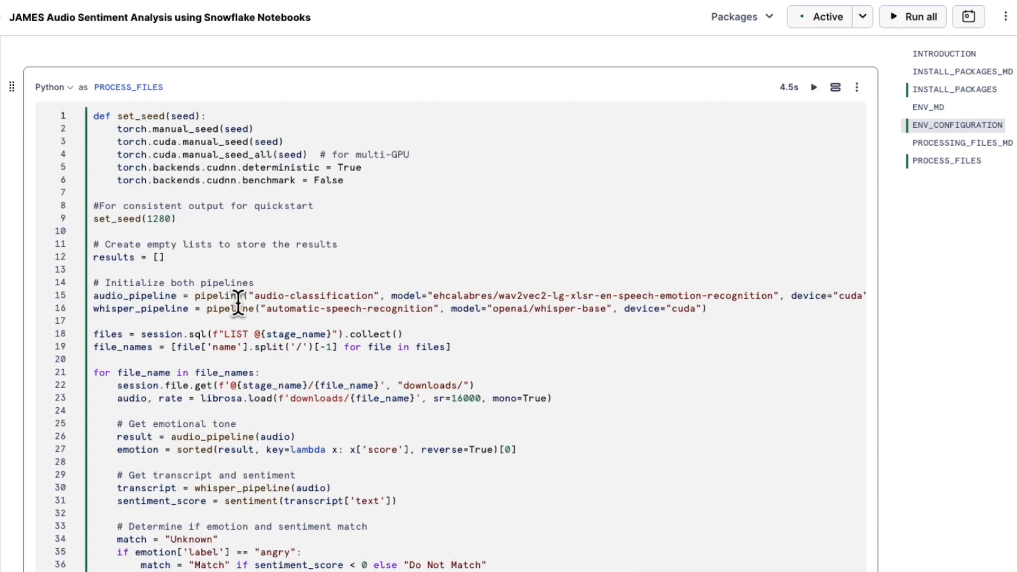
# Scroll through the PROCESS_FILES code to the match logic and printed results DataFrame.
pyautogui.click(943, 160)
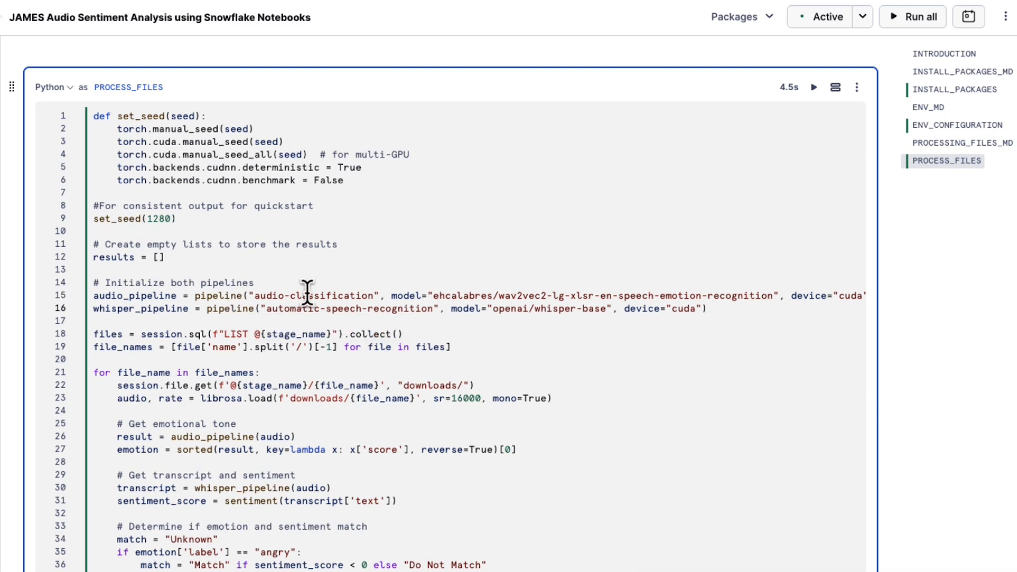
pyautogui.moveTo(225, 309)
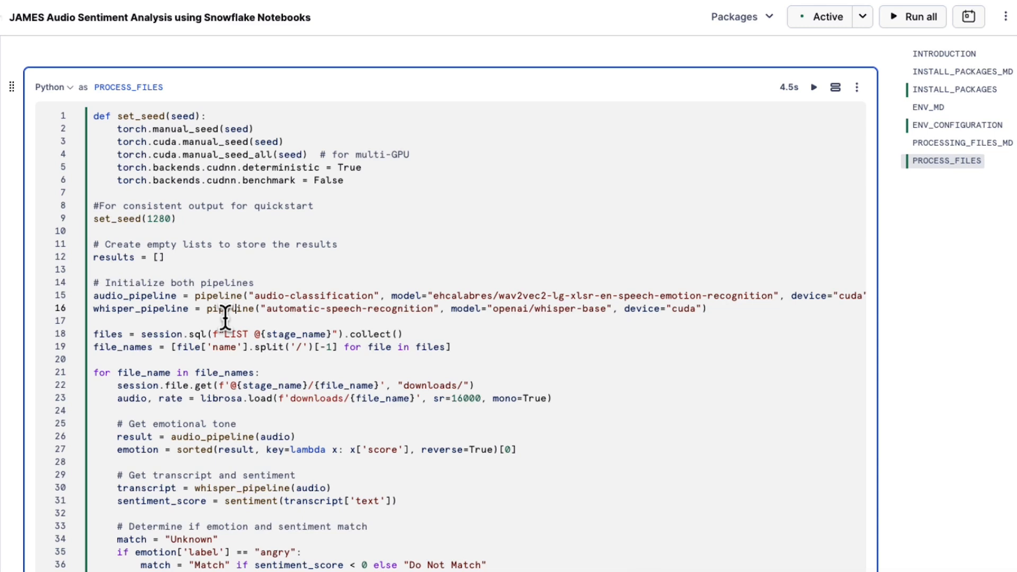
pyautogui.scroll(-3)
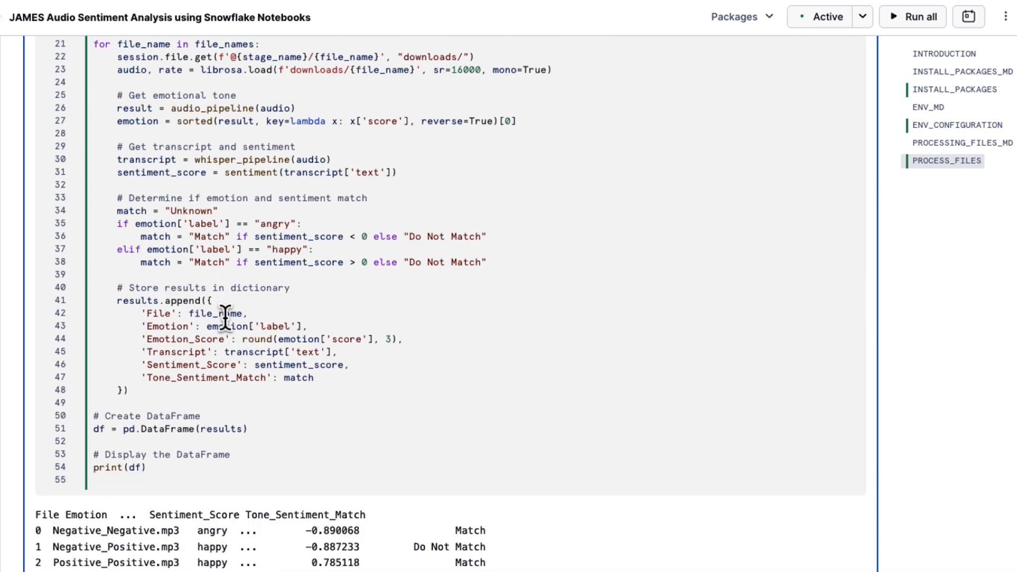
# Scroll to all four DataFrame rows of emotion, sentiment score and match, plus warnings.
pyautogui.scroll(-3)
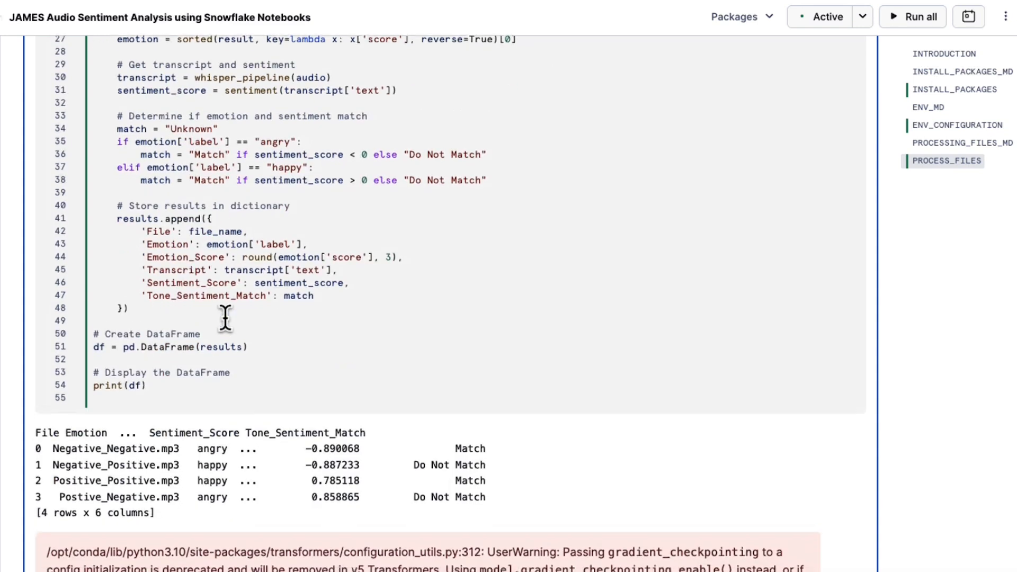
pyautogui.scroll(-3)
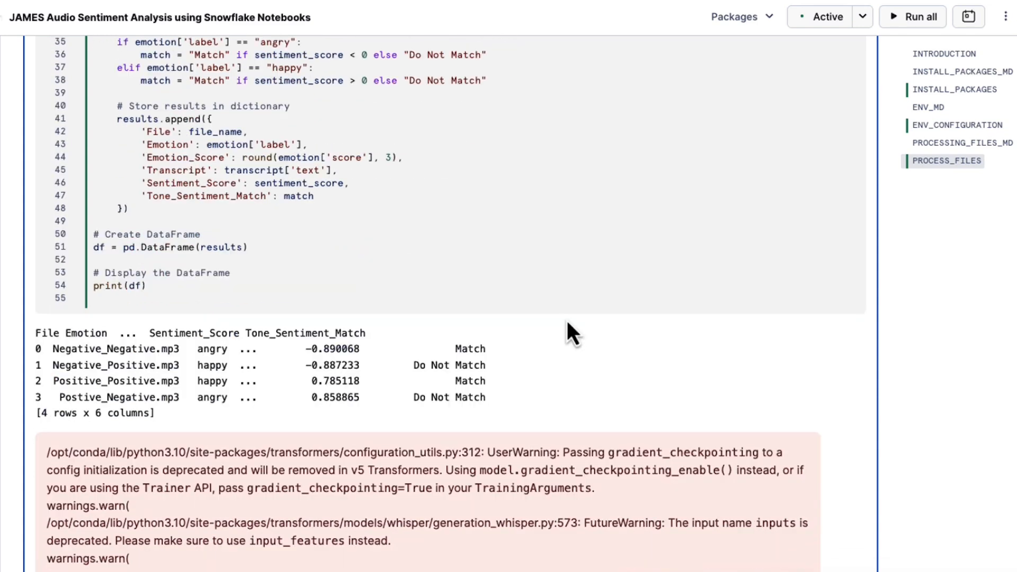